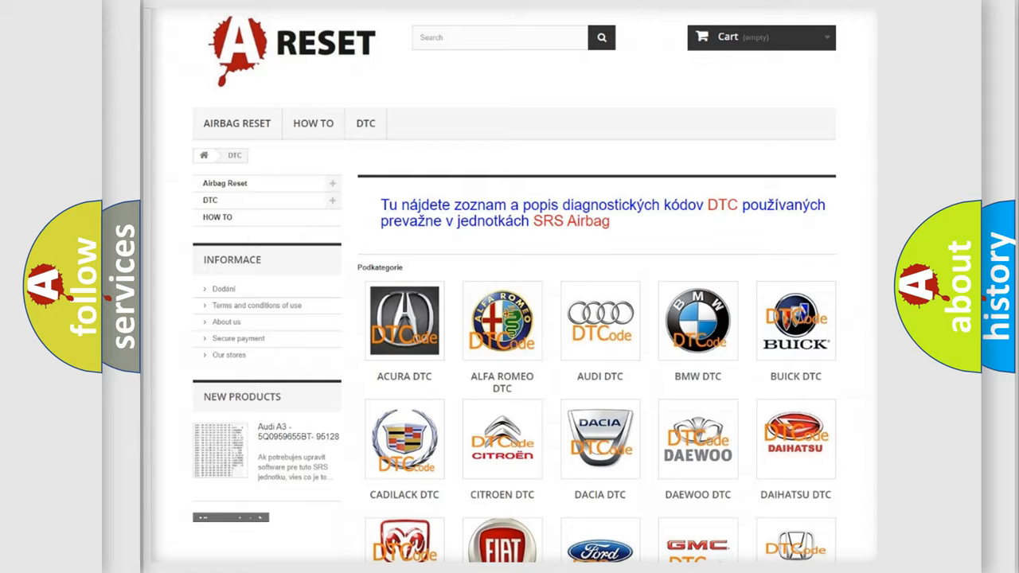
Step: Open the Dodge DTC subcategory and browse its diagnostic trouble code list back to the top
scroll(down, 3)
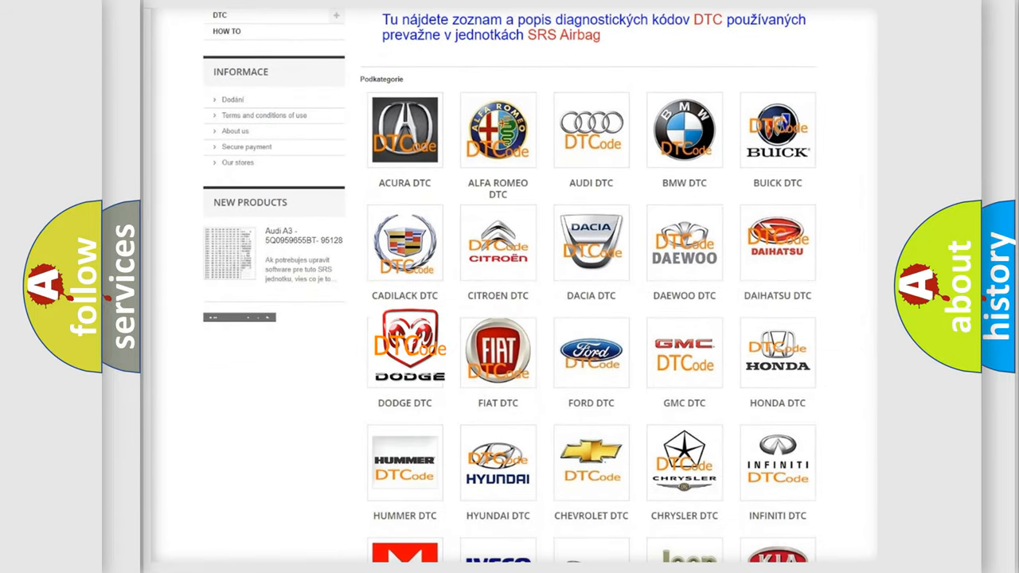
click(404, 352)
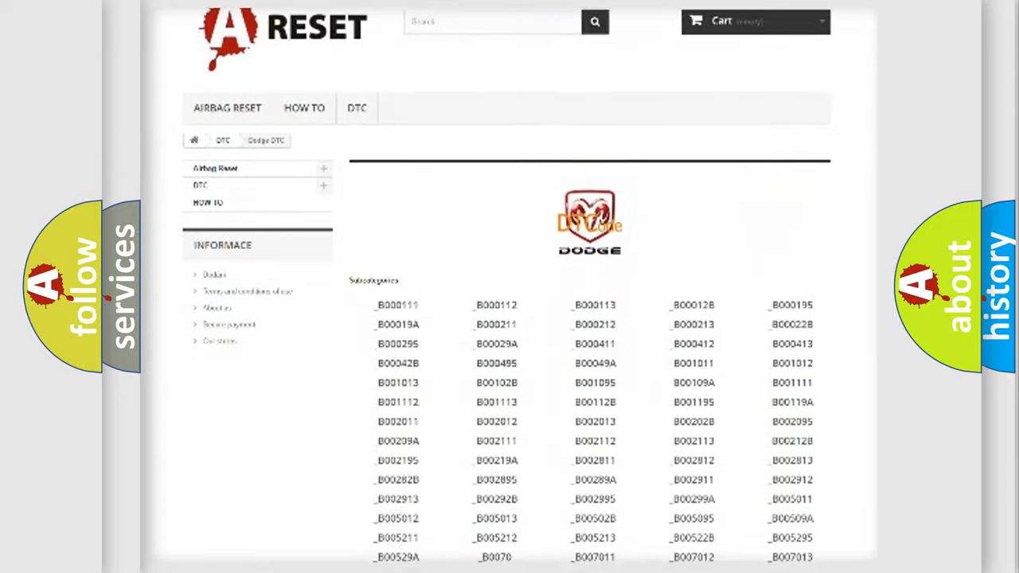
scroll(down, 3)
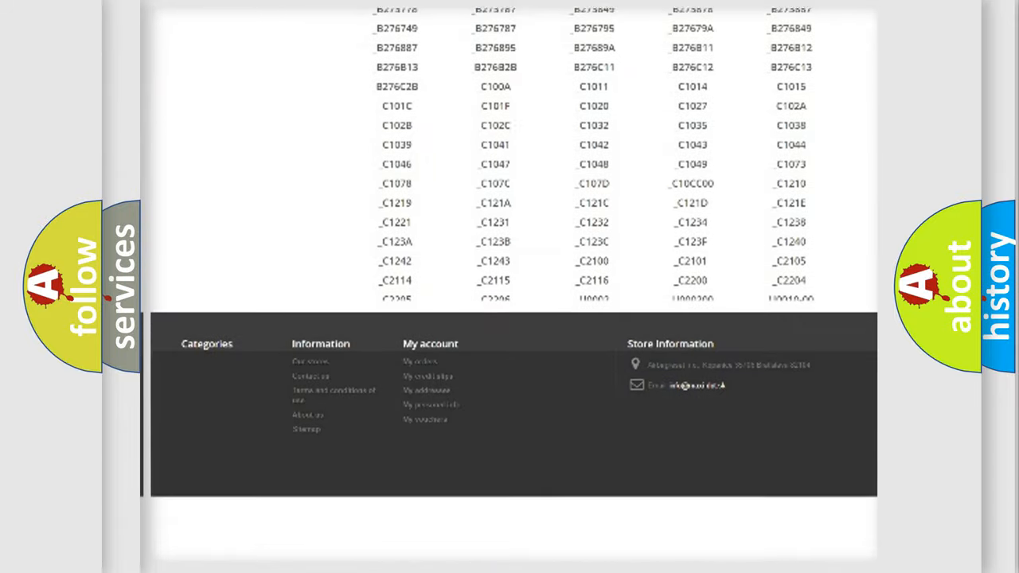
scroll(down, 3)
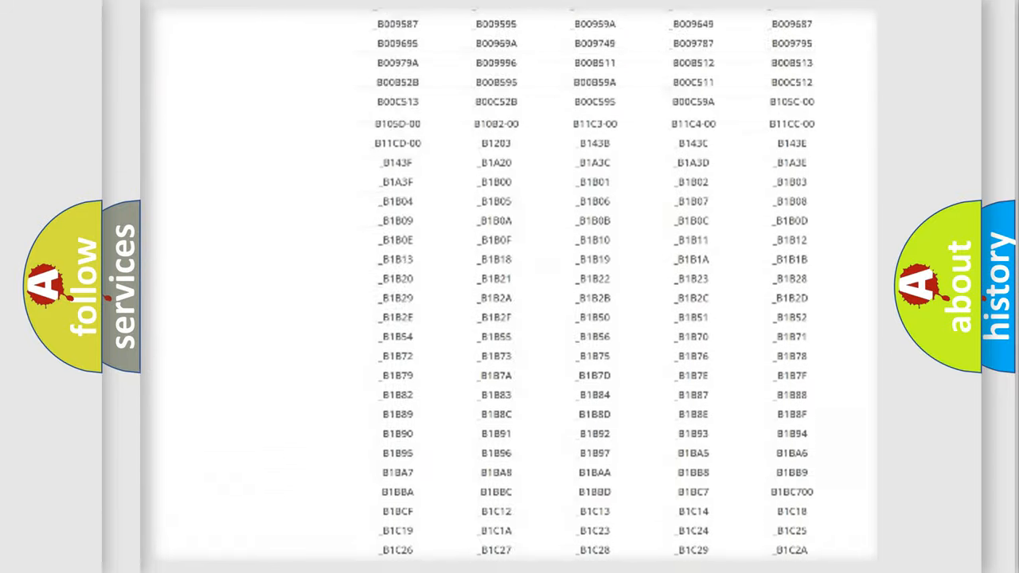
scroll(up, 3)
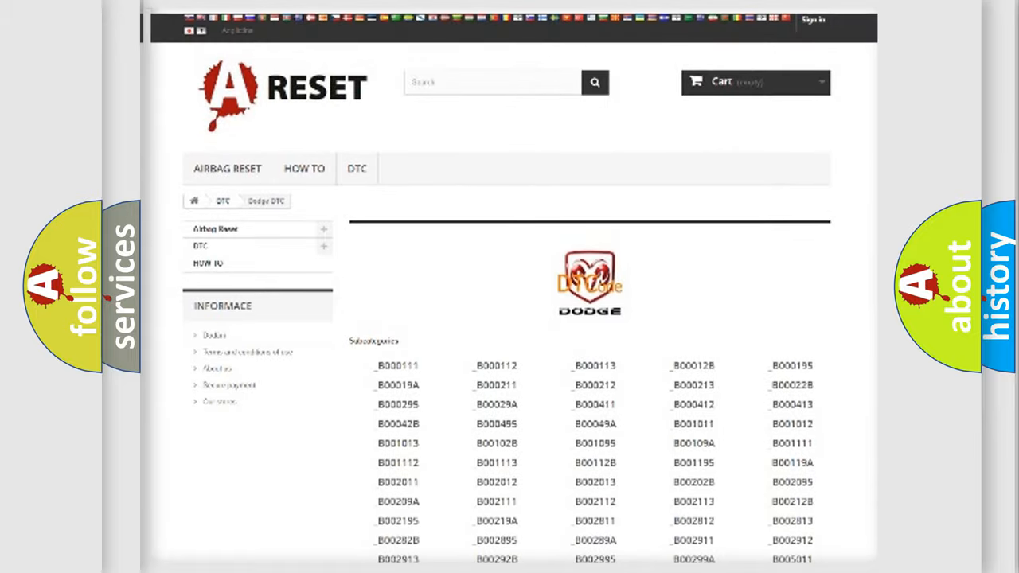